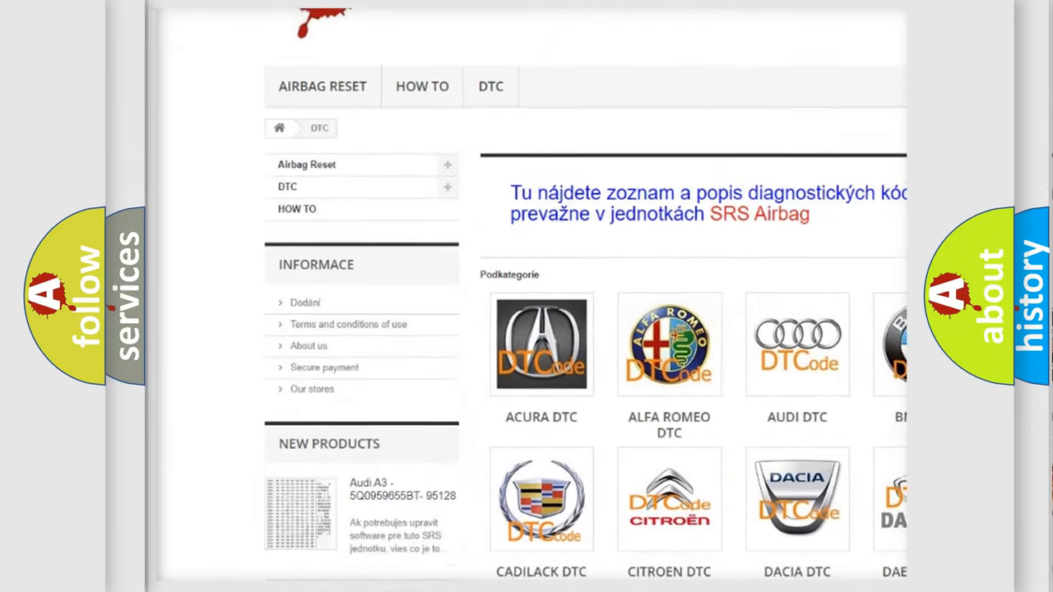
Scroll the airbagreset.sk DTC page past the manufacturer logos to the diagnostic code list
scroll(down, 3)
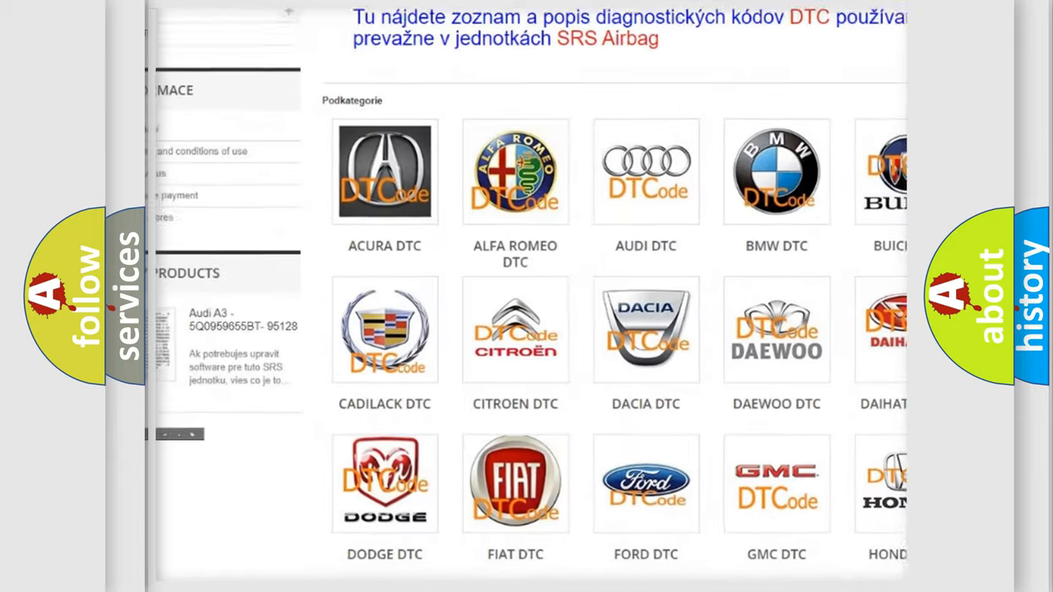
scroll(down, 3)
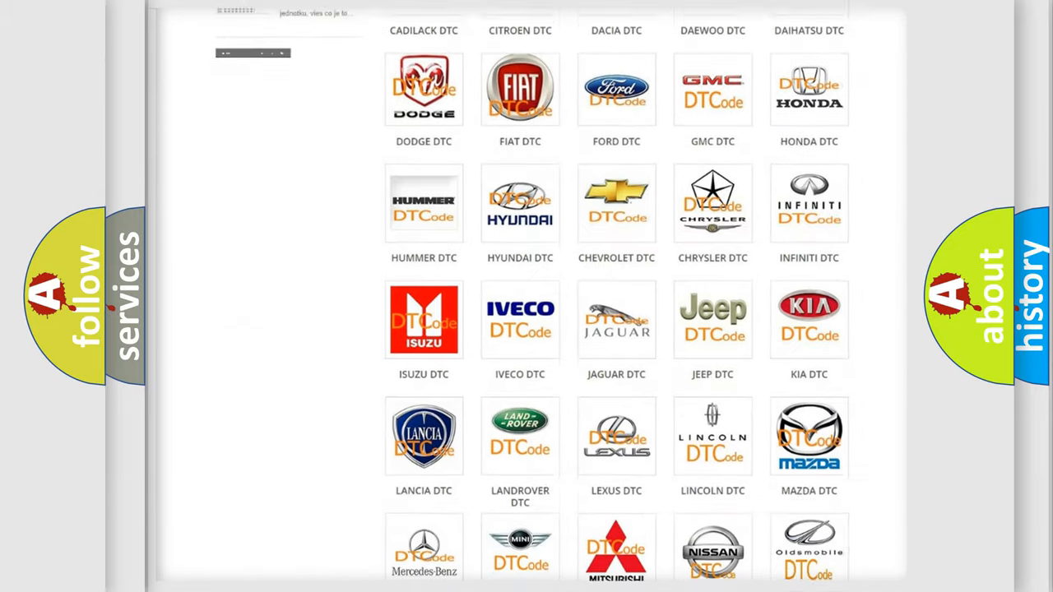
scroll(down, 3)
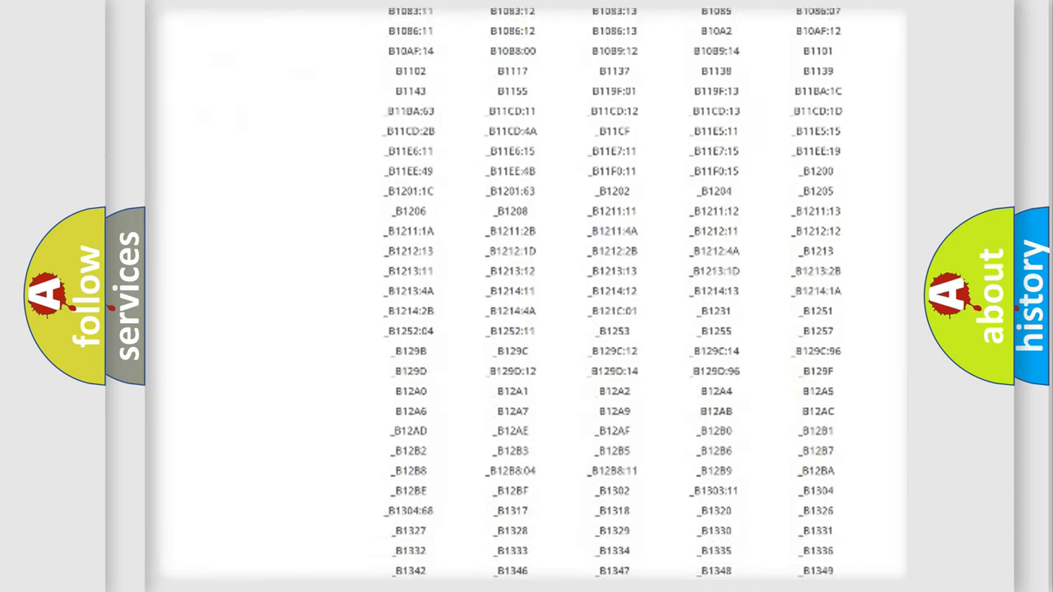
scroll(down, 3)
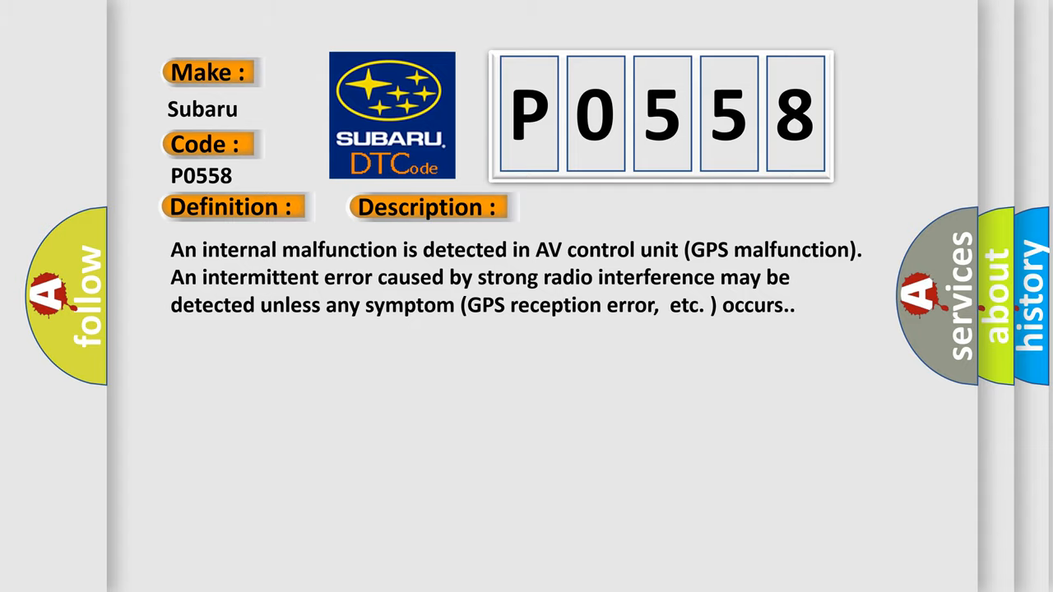
Advance the P0558 slide to the cause: replace the AV control unit
click(605, 207)
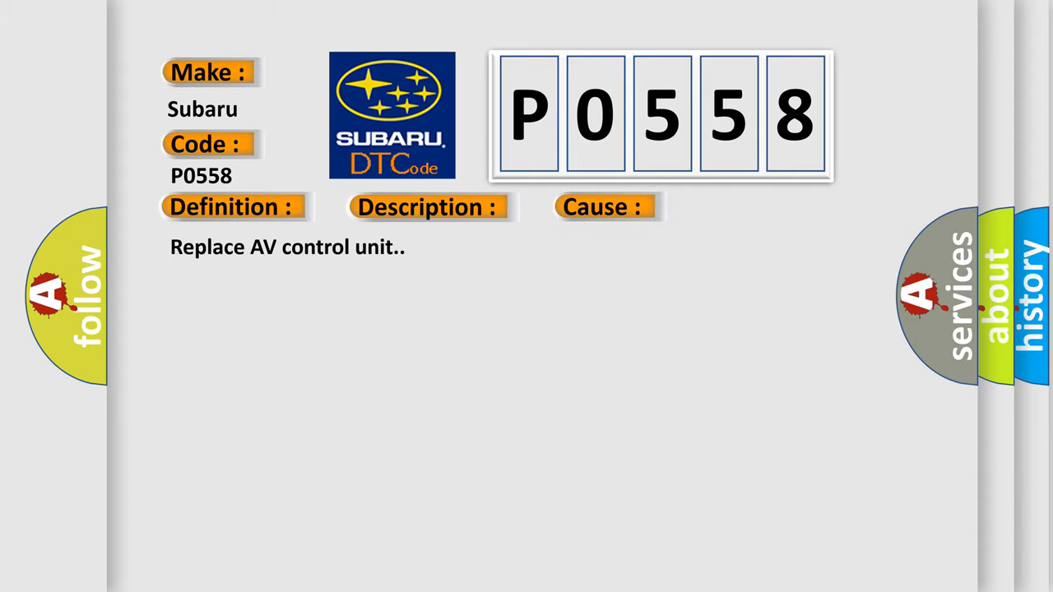